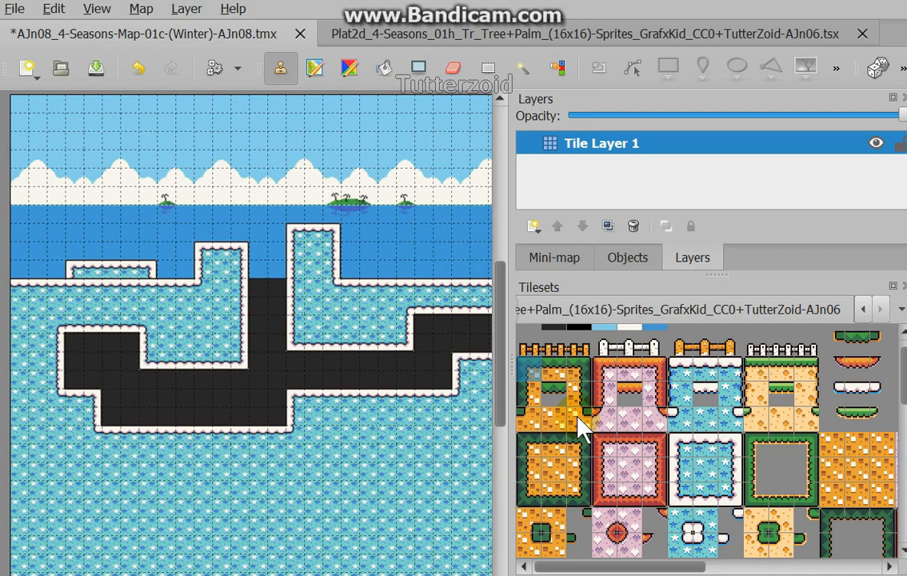
mouse_move(532, 404)
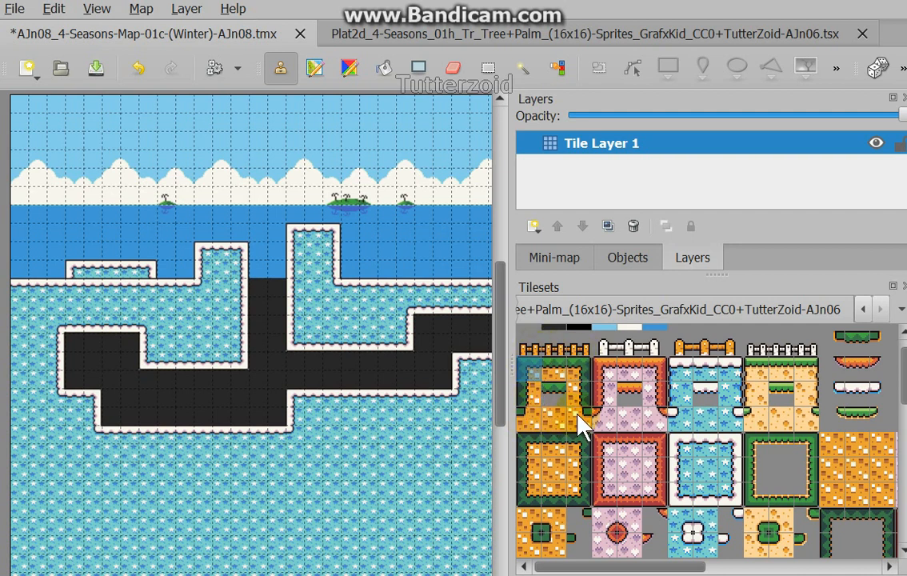
mouse_move(563, 495)
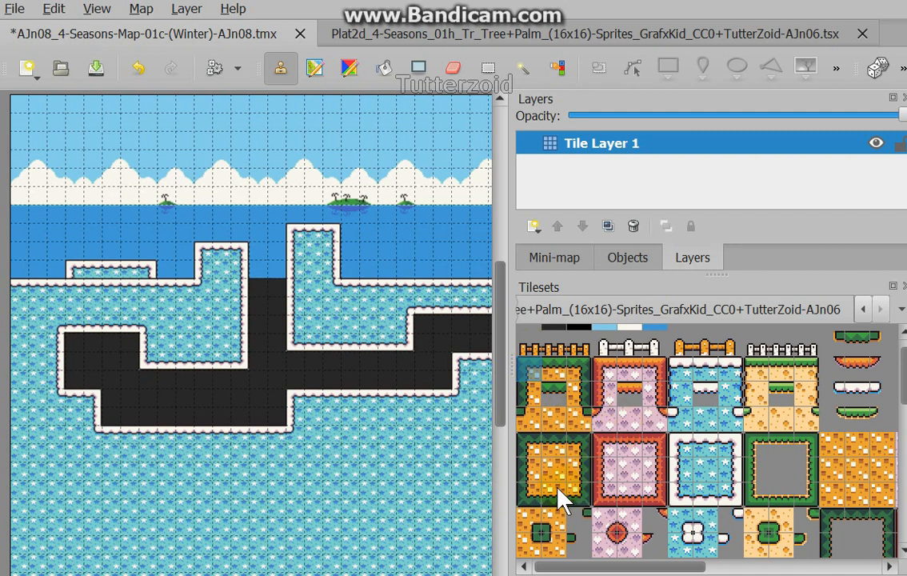
mouse_move(558, 533)
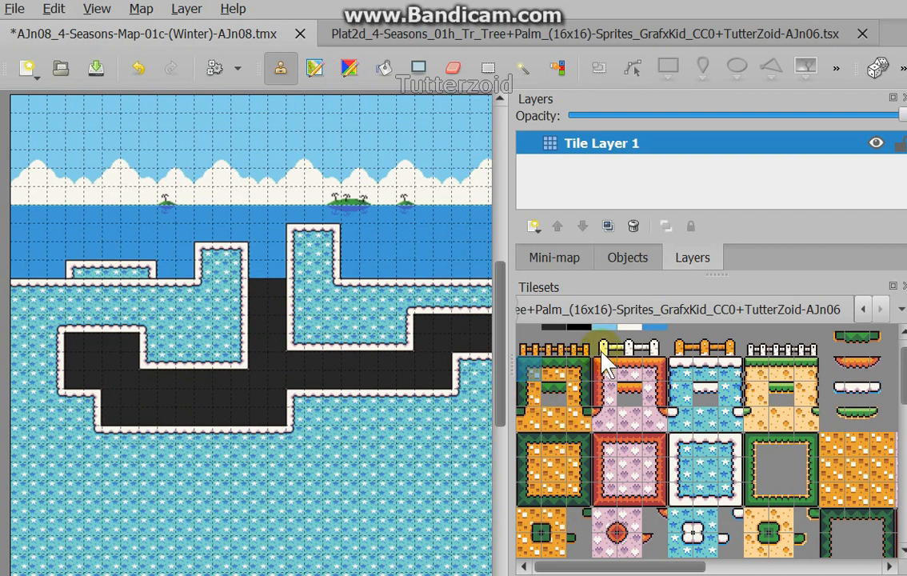
mouse_move(532, 376)
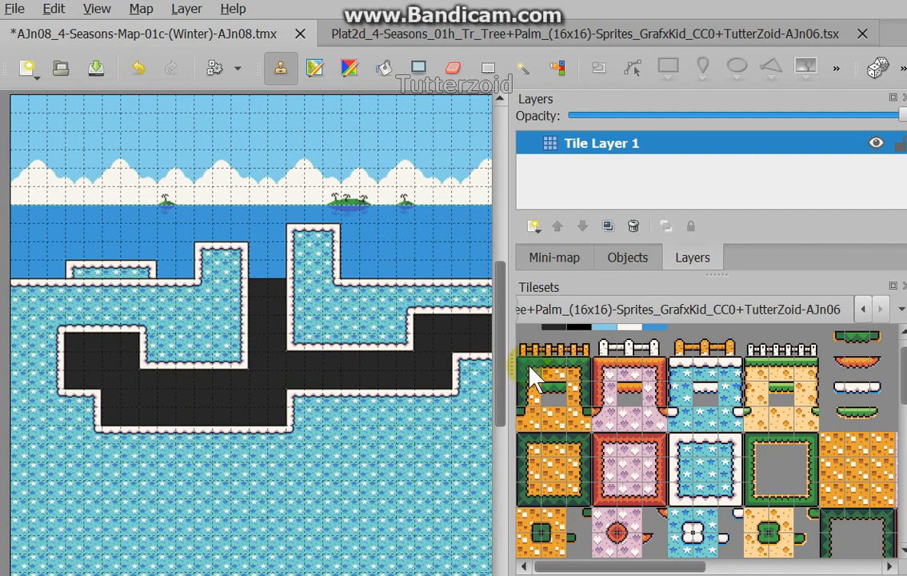
Stamp the grass-topped orange dirt tile across the snowy platform tops
click(80, 268)
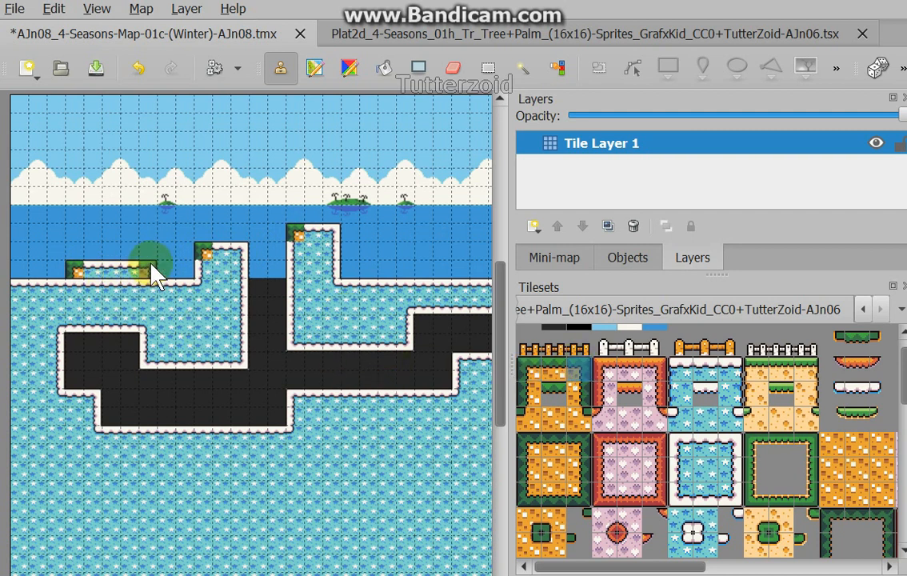
drag(152, 271, 331, 272)
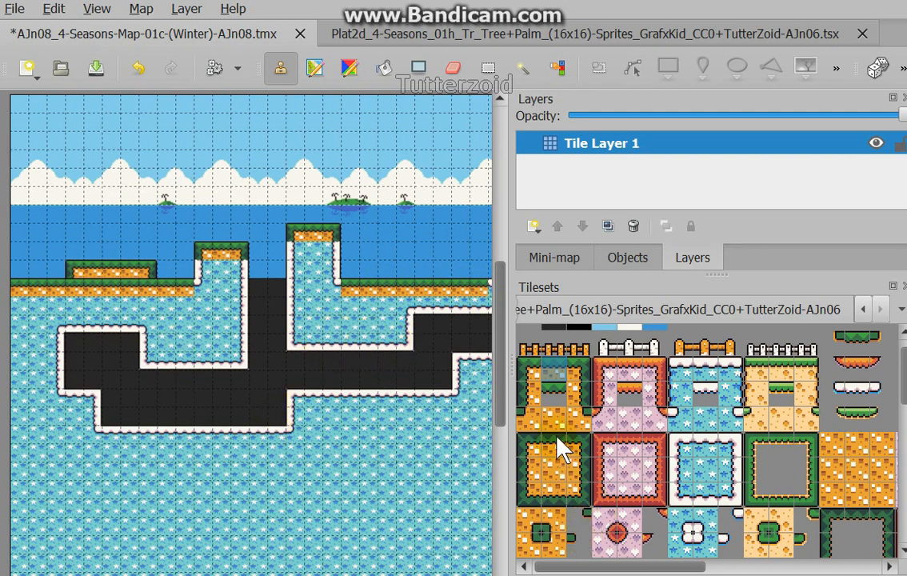
Stamp grass-and-dirt border tiles along the cave's lower edge and right side
click(552, 444)
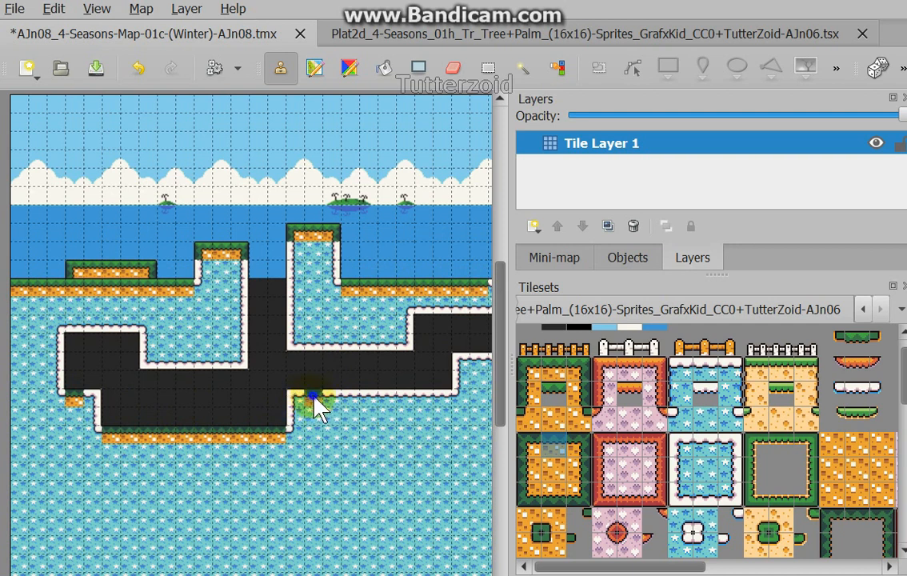
drag(312, 400, 460, 400)
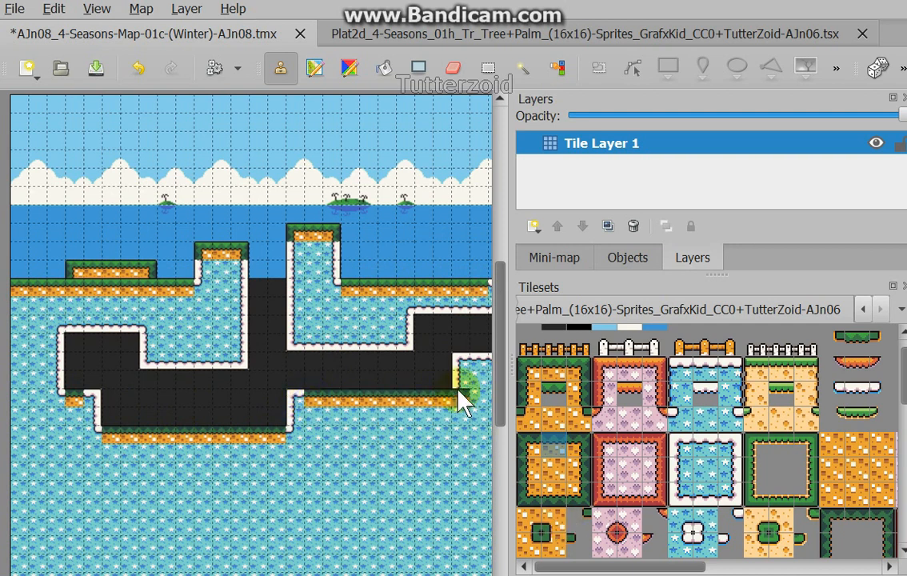
click(459, 391)
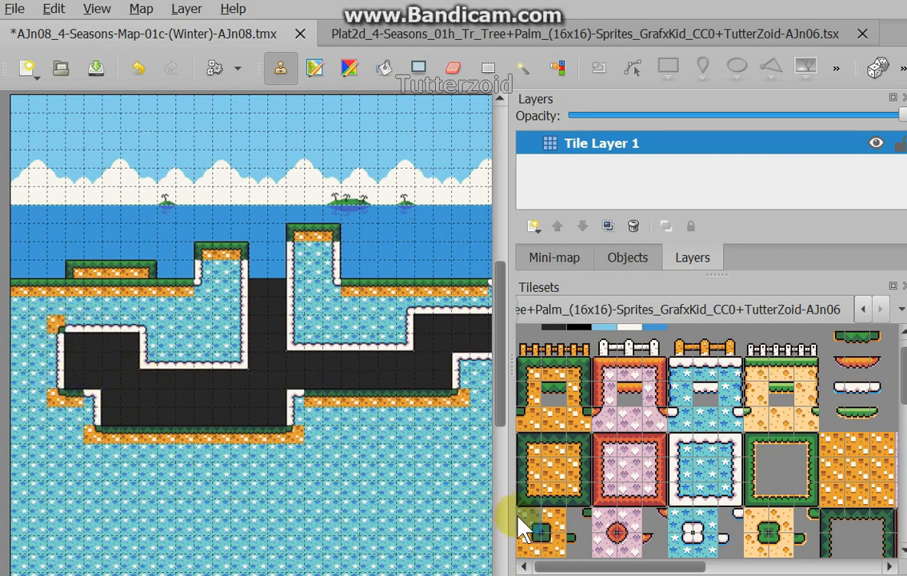
mouse_move(531, 508)
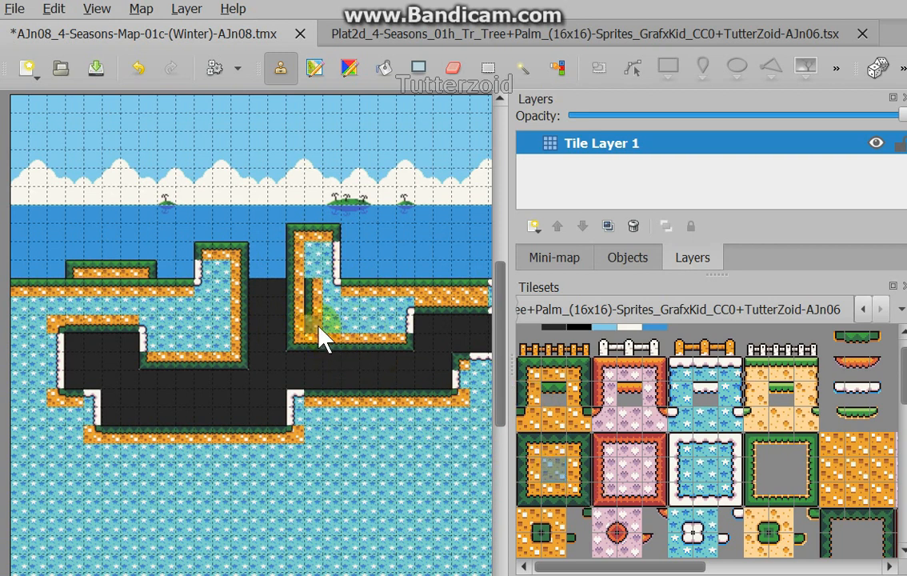
Paint the plain orange dirt tile over the icy ground around the cave
click(316, 320)
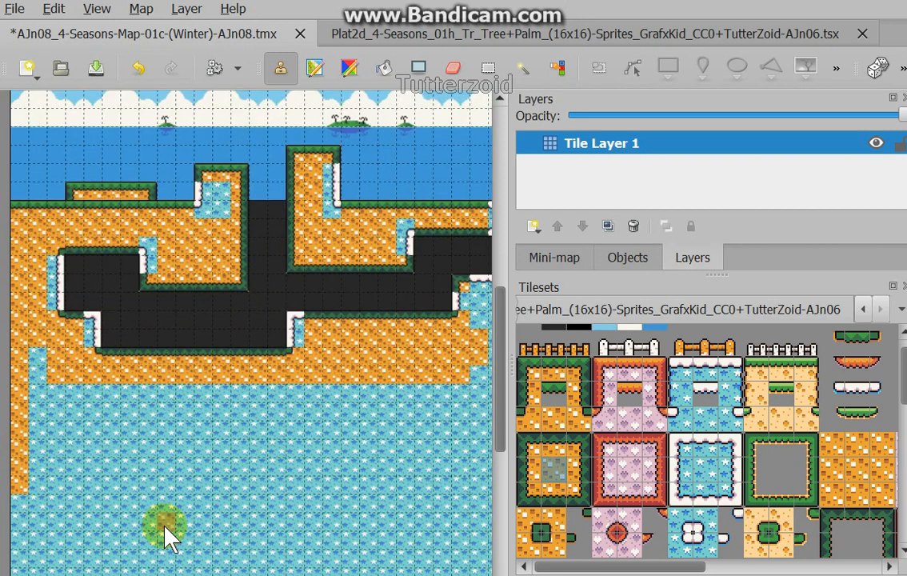
Scroll down the map toward the remaining ice below the cave
scroll(down, 3)
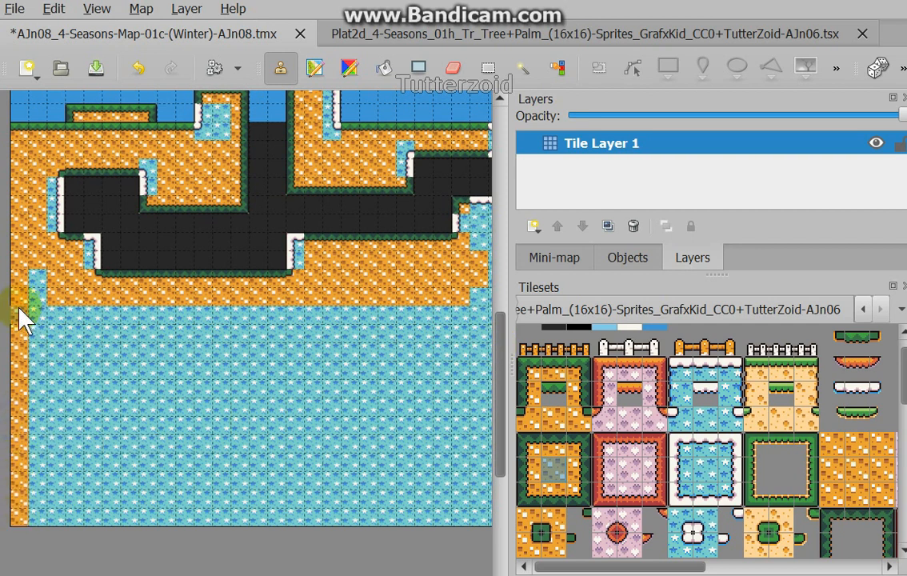
mouse_move(20, 484)
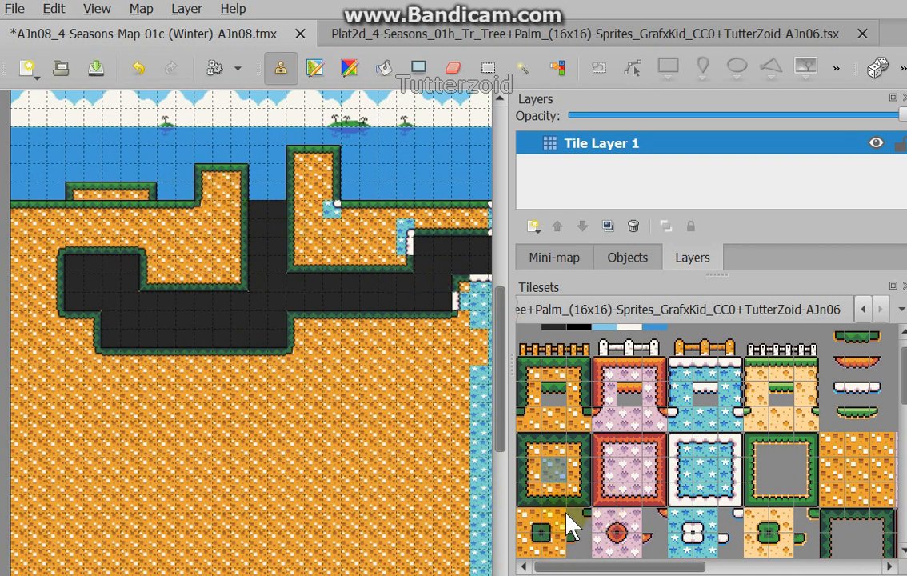
mouse_move(583, 452)
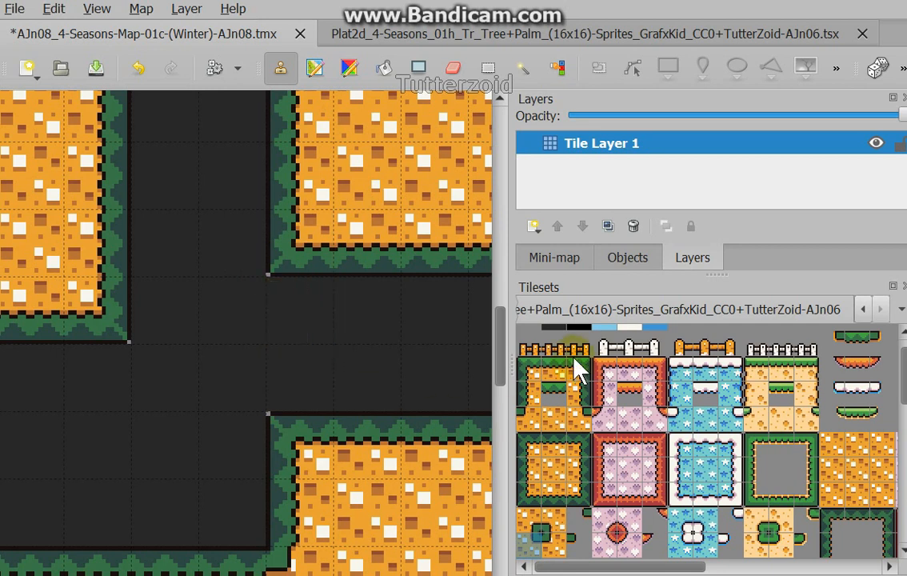
click(300, 310)
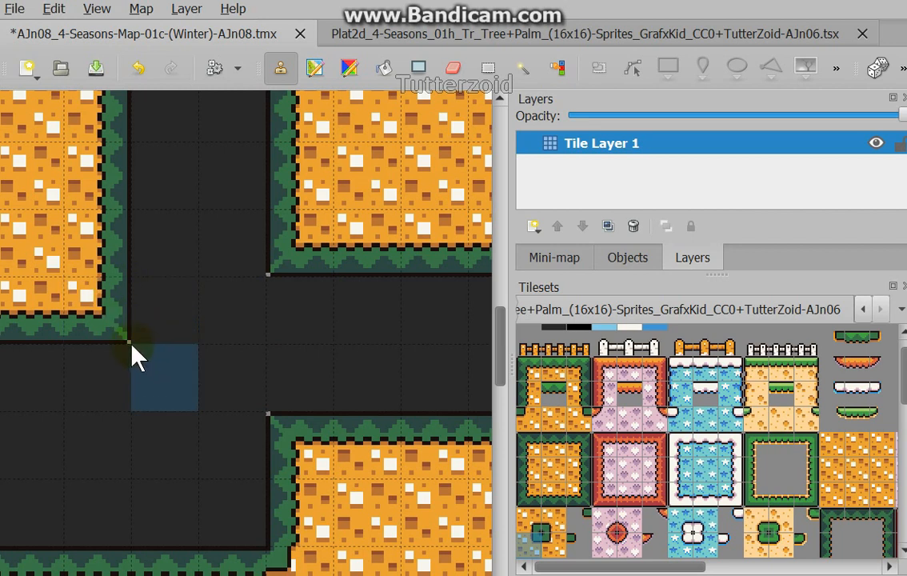
mouse_move(191, 353)
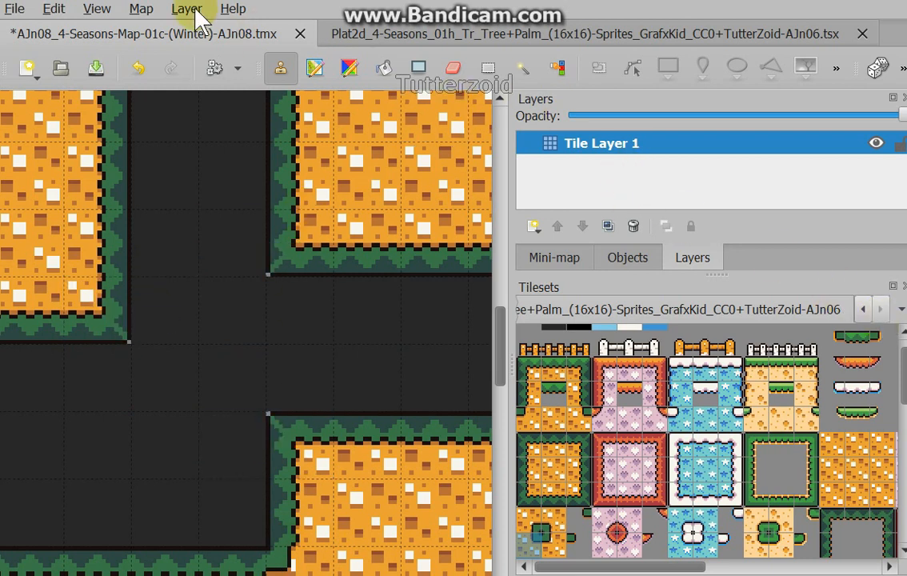
Add Tile Layer 2 and stamp a dark tile over a cave grass corner
click(187, 9)
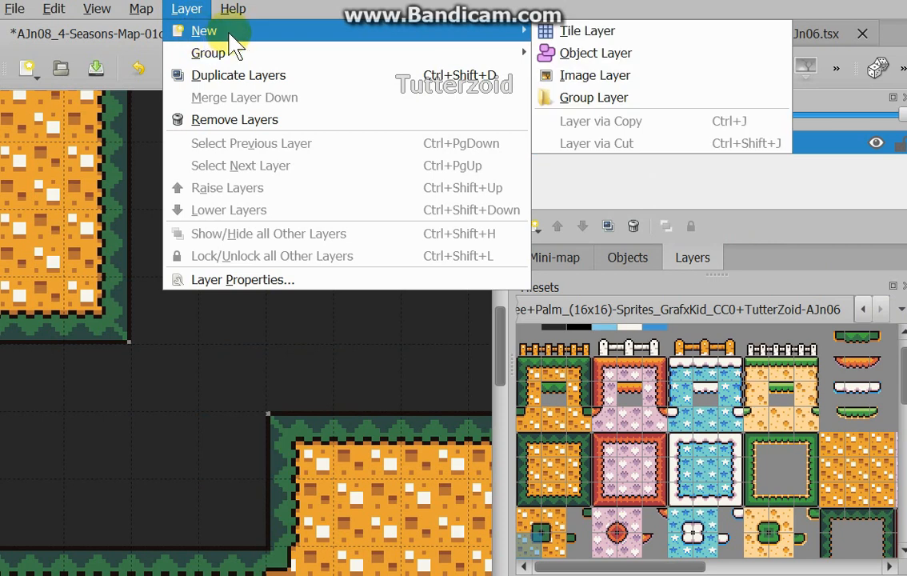
click(586, 30)
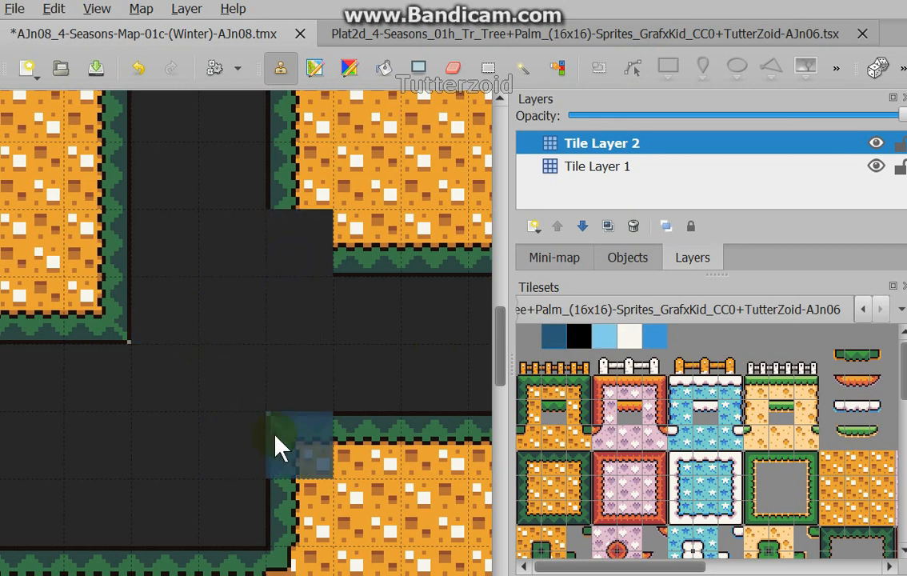
click(164, 444)
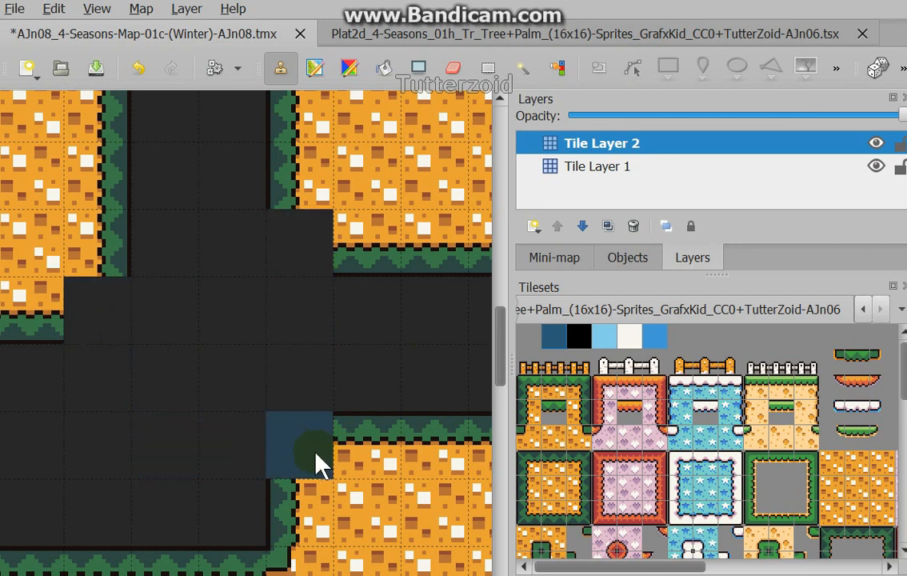
mouse_move(310, 455)
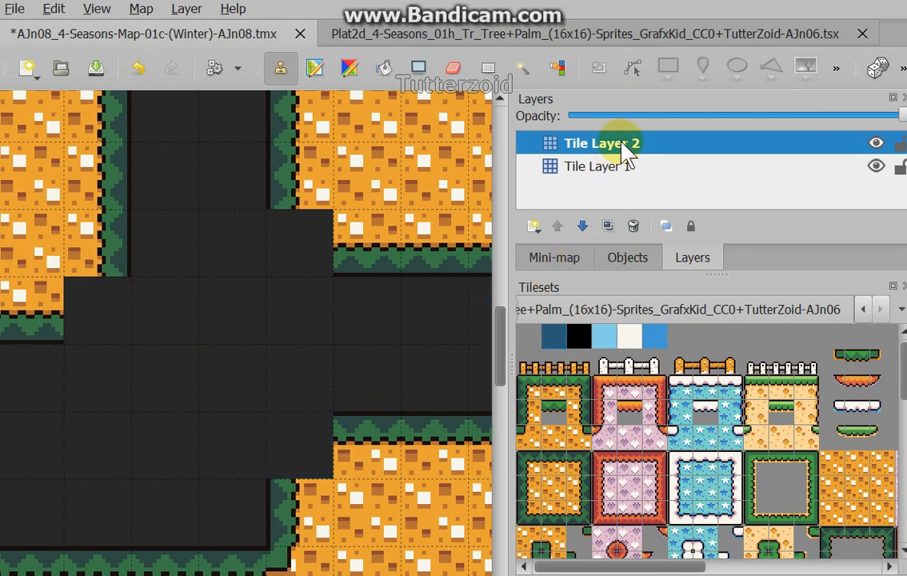
Lower Tile Layer 2 beneath Tile Layer 1 and place a dark tile on it
right_click(601, 143)
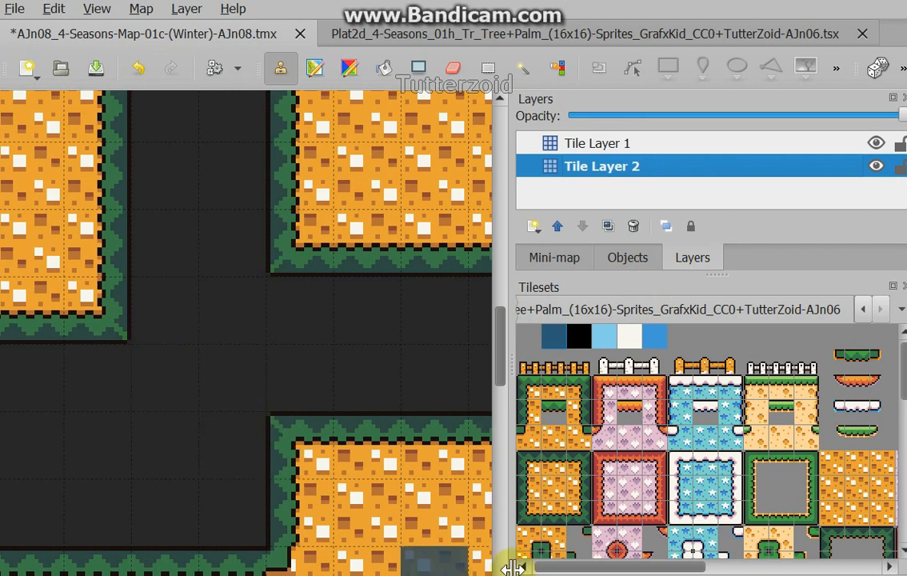
click(231, 241)
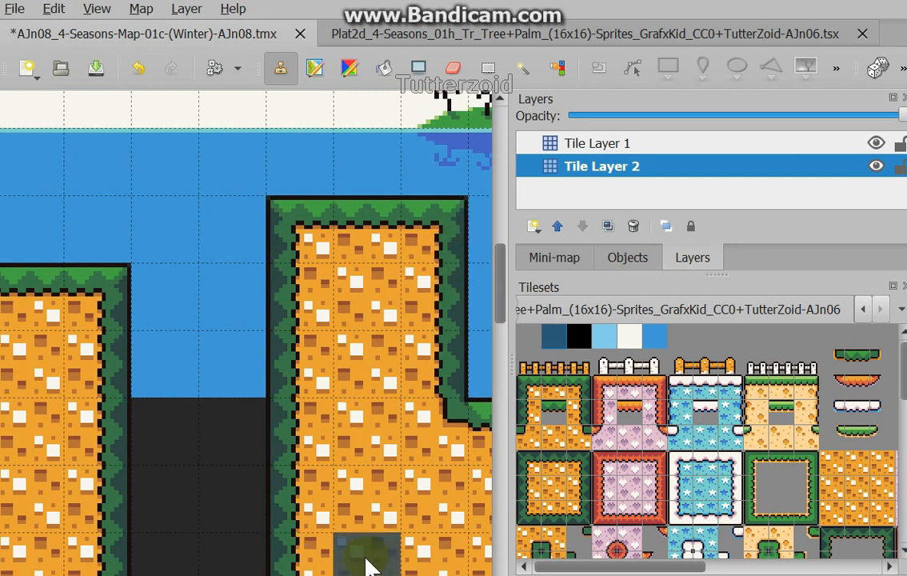
click(232, 300)
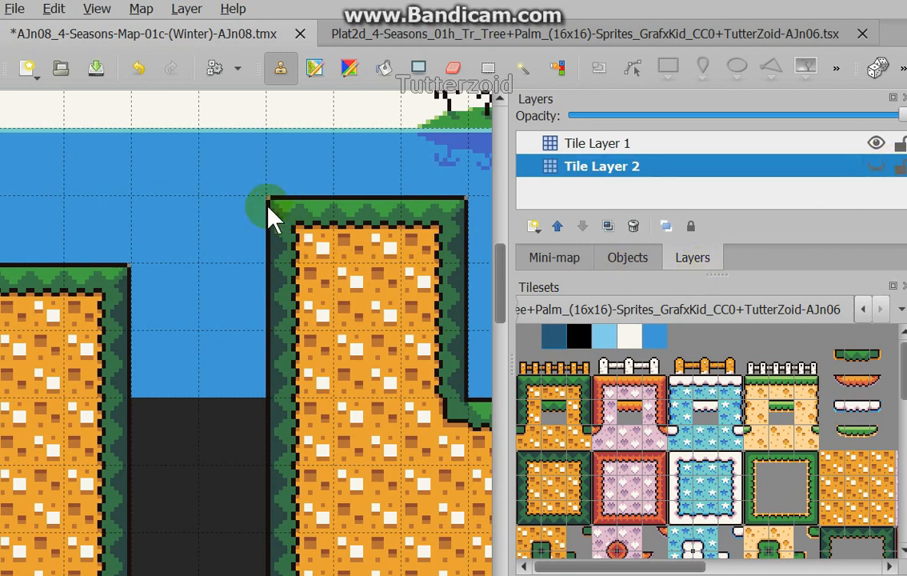
mouse_move(599, 152)
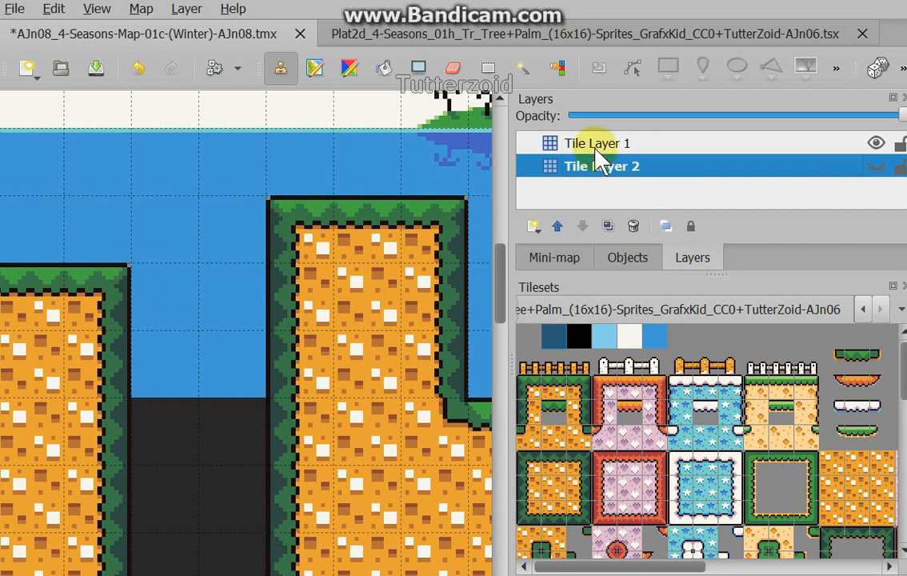
Switch to Tile Layer 1, place a tile near the platform corner, and reach the File menu
click(601, 143)
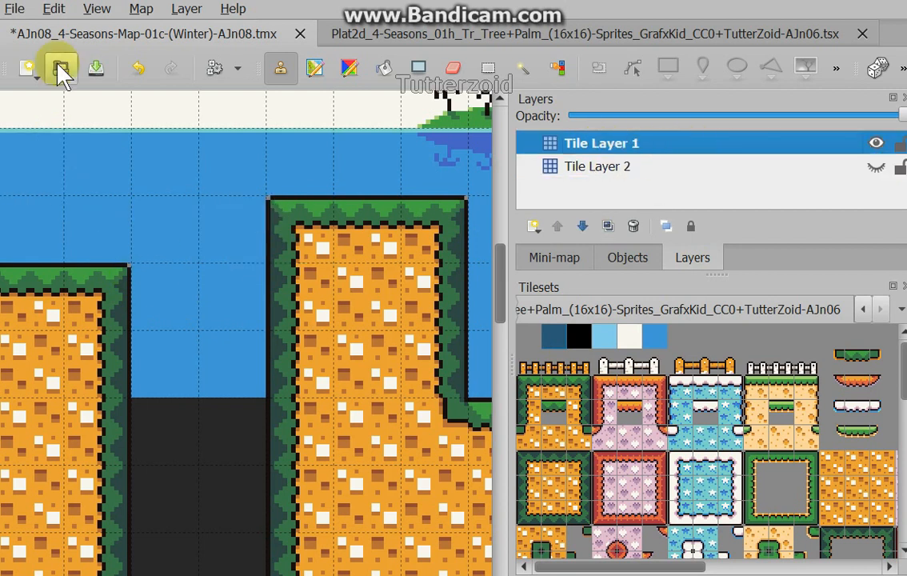
click(15, 9)
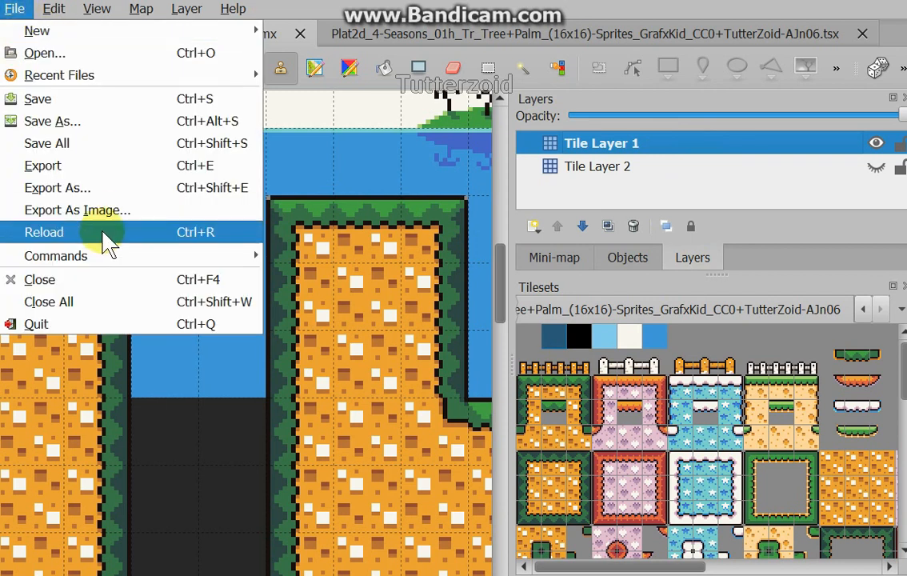
mouse_move(120, 210)
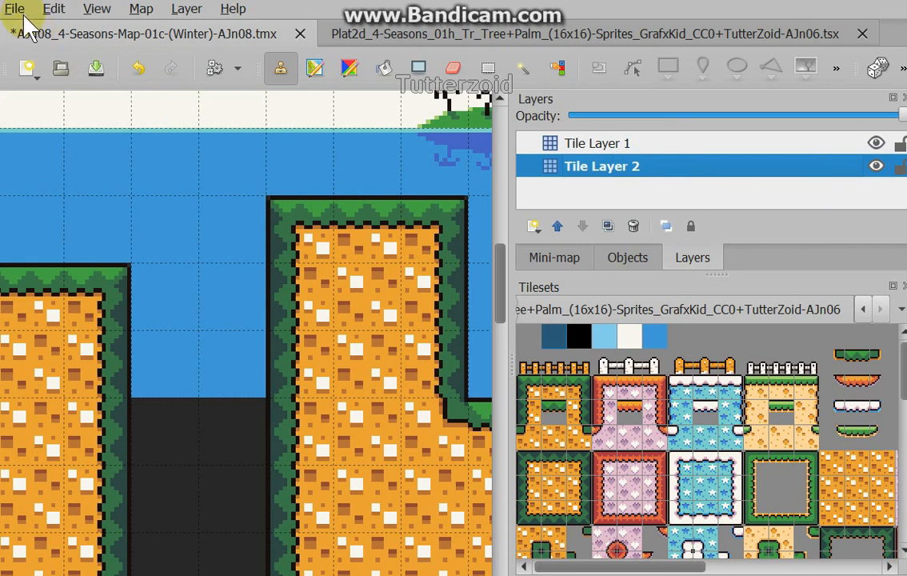
click(164, 295)
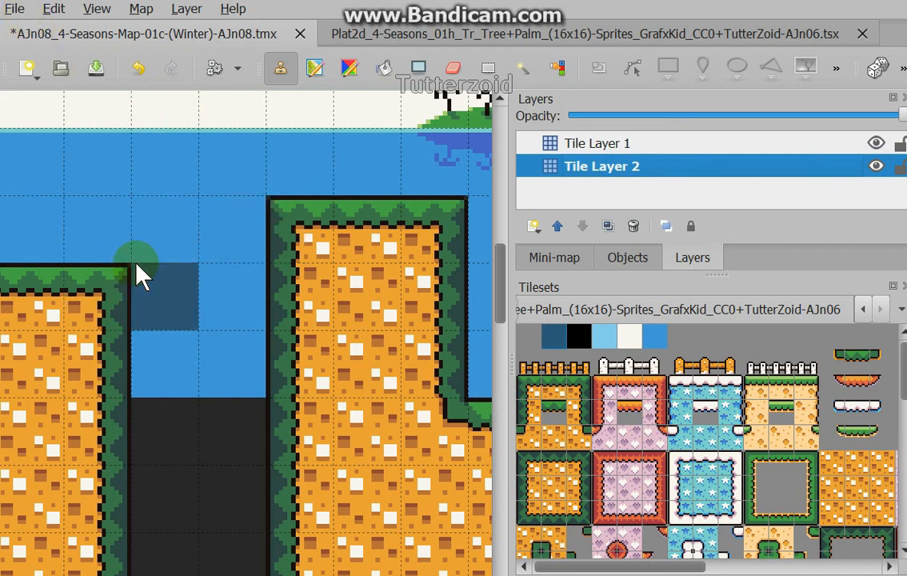
click(15, 9)
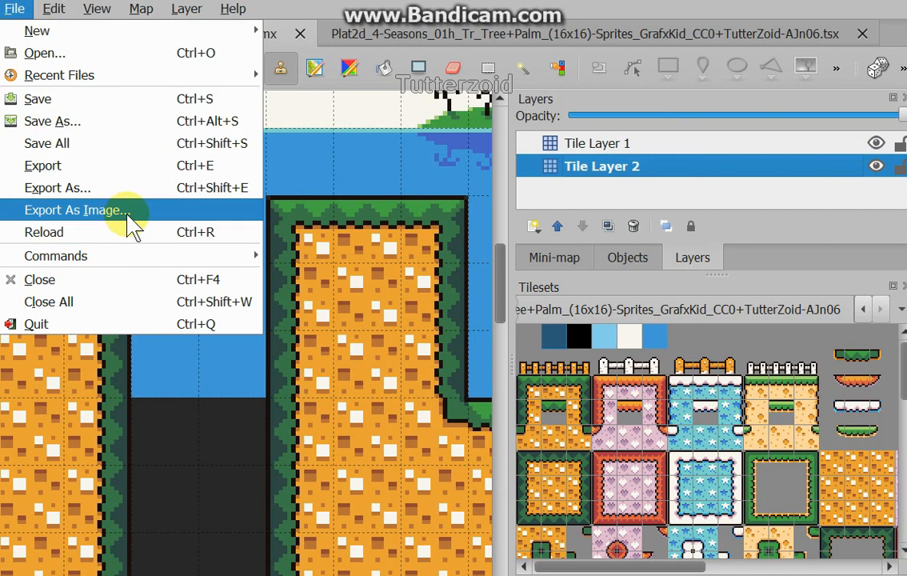
mouse_move(182, 354)
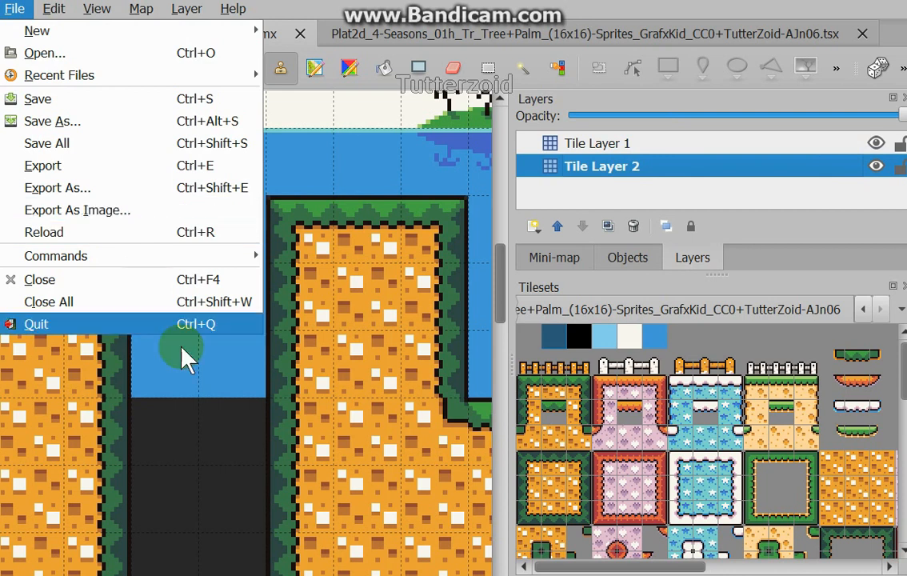
mouse_move(220, 400)
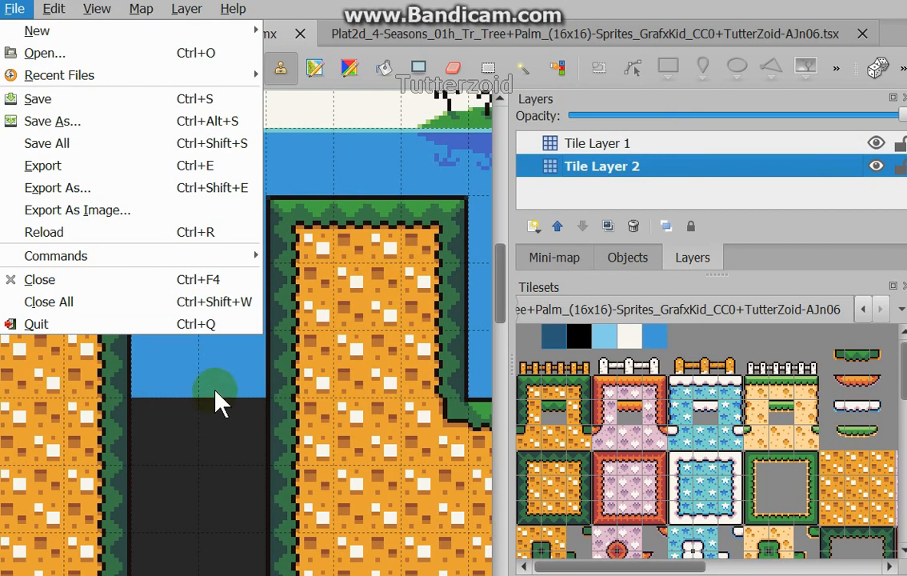